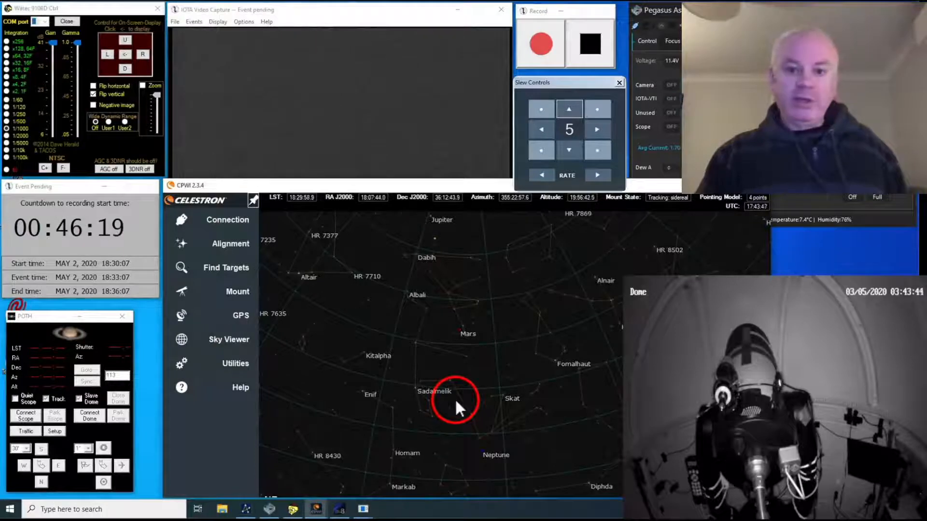
Select Saturn in the CPWI sky view and slew the mount to it with GoTo.
left_click(455, 402)
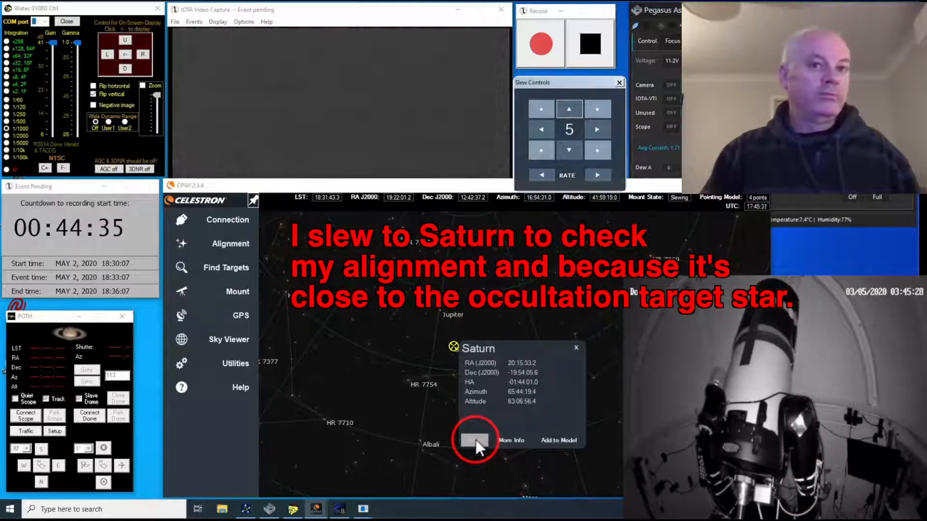
left_click(575, 347)
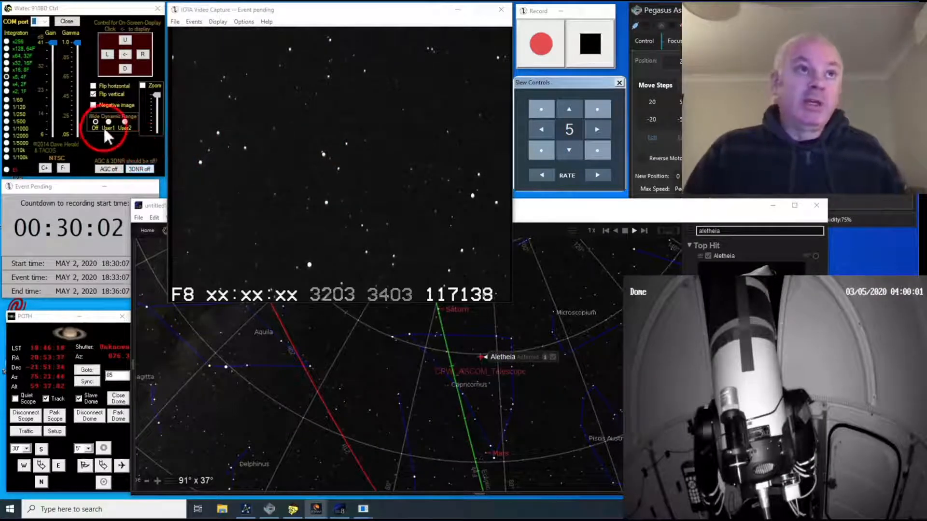
Adjust the camera's wide dynamic range mode while locating Aletheia on the chart.
left_click(145, 85)
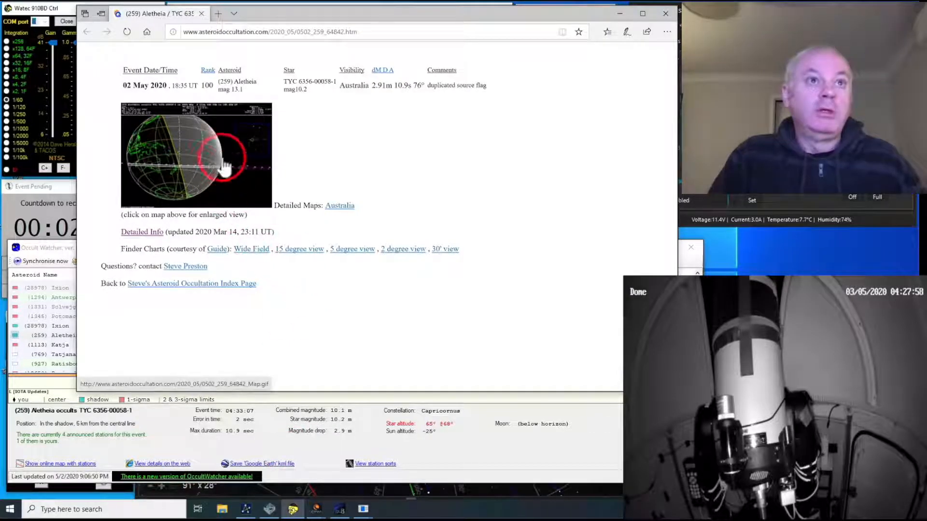
View the enlarged Aletheia occultation path map on the event page.
left_click(196, 154)
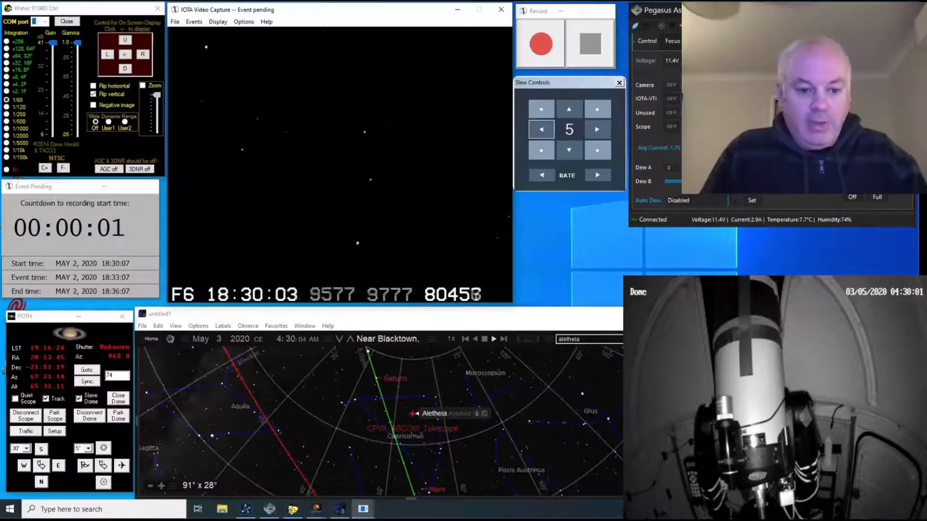
Start the scheduled recording of the Aletheia star field as the event countdown runs.
left_click(539, 43)
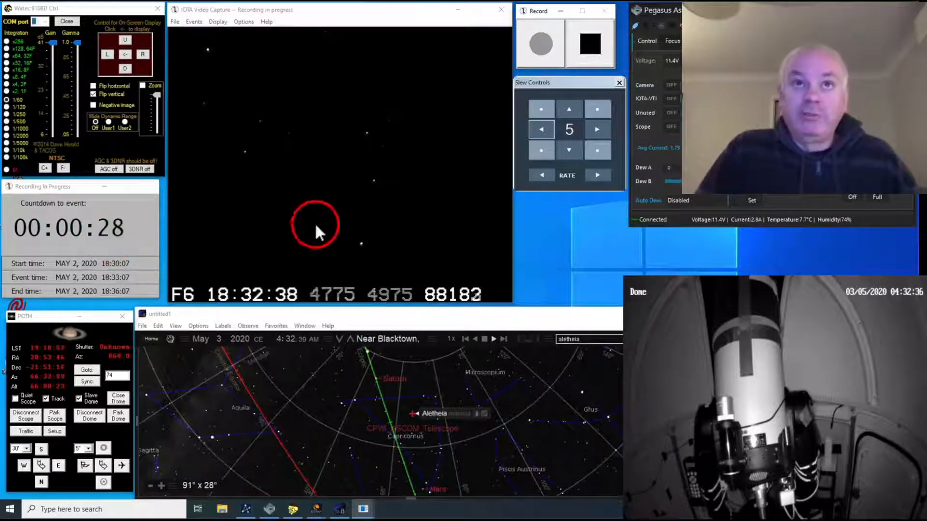
mouse_move(368, 136)
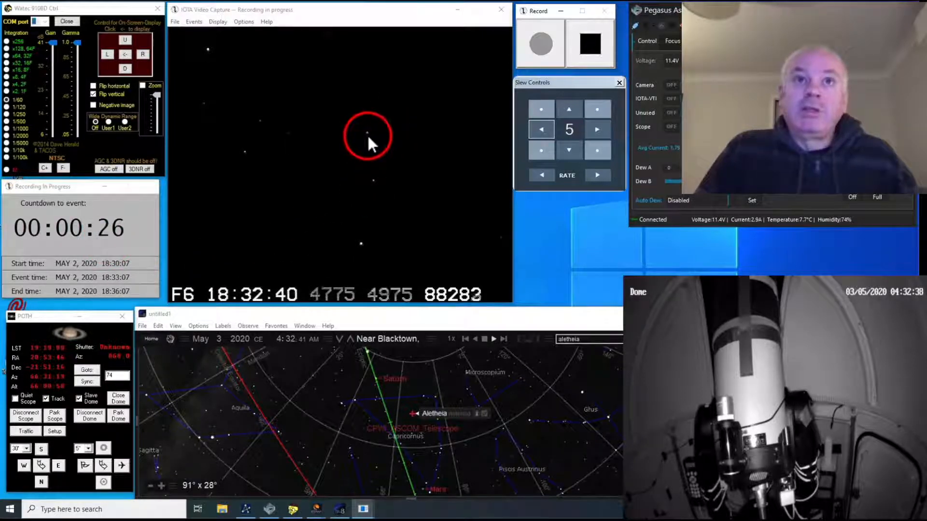